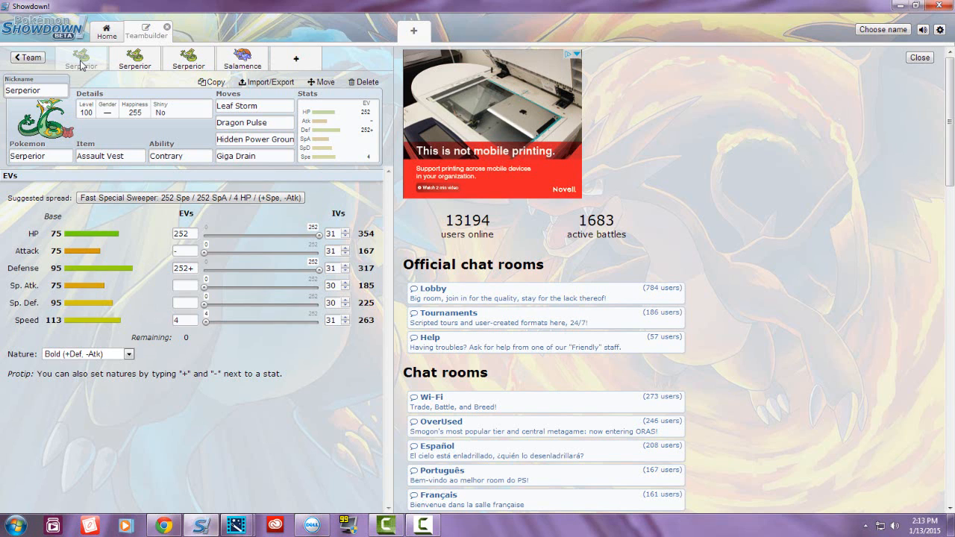
mouse_move(132, 89)
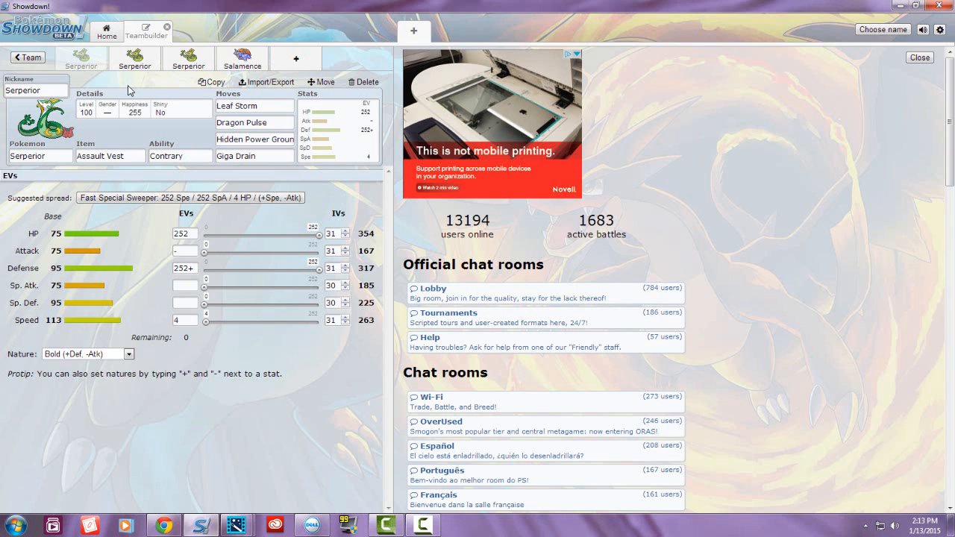
- Keep Contrary as Serperior's ability and bring up the Leaf Storm slot's move choices
click(180, 155)
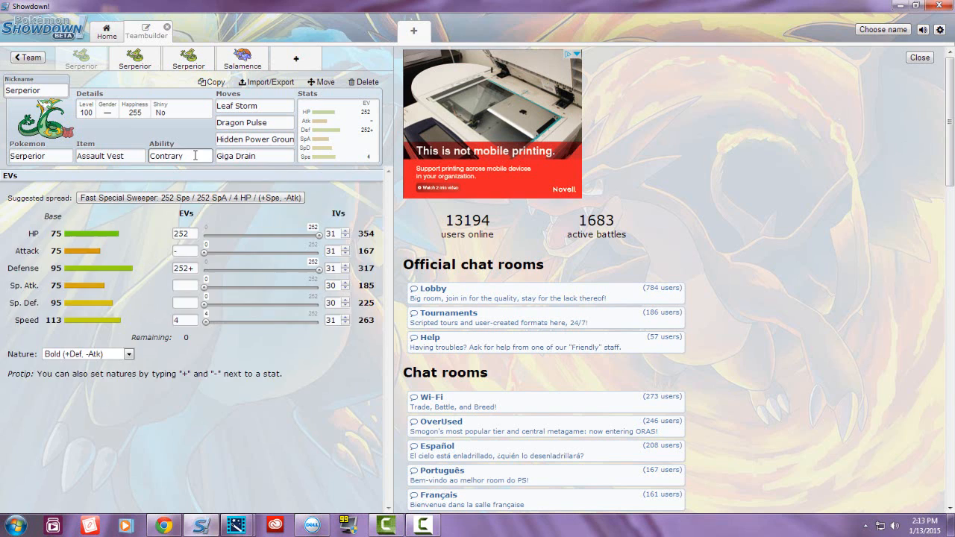
click(179, 155)
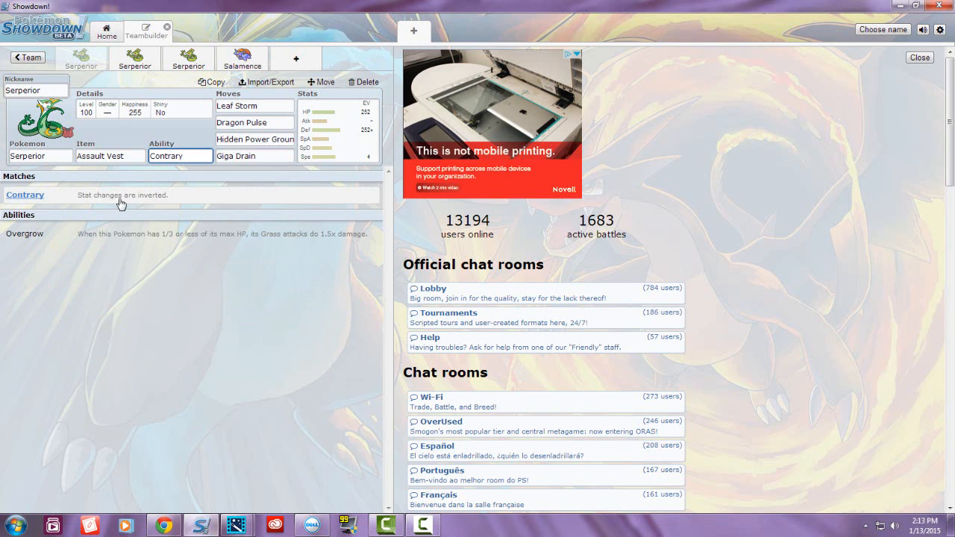
click(181, 157)
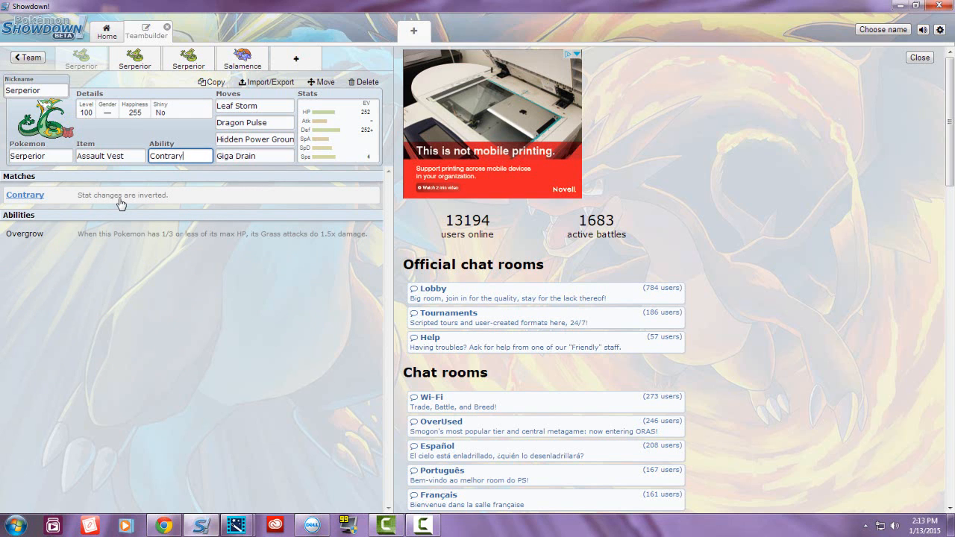
click(254, 104)
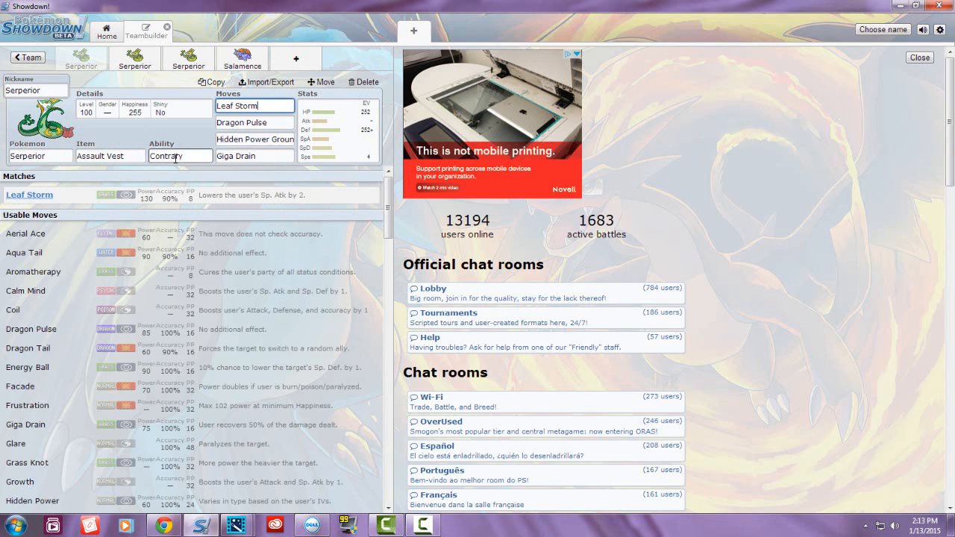
- Return to the Assault Vest Serperior's EV spread: 252 HP, 252 Def, 4 Spe, Bold
click(180, 157)
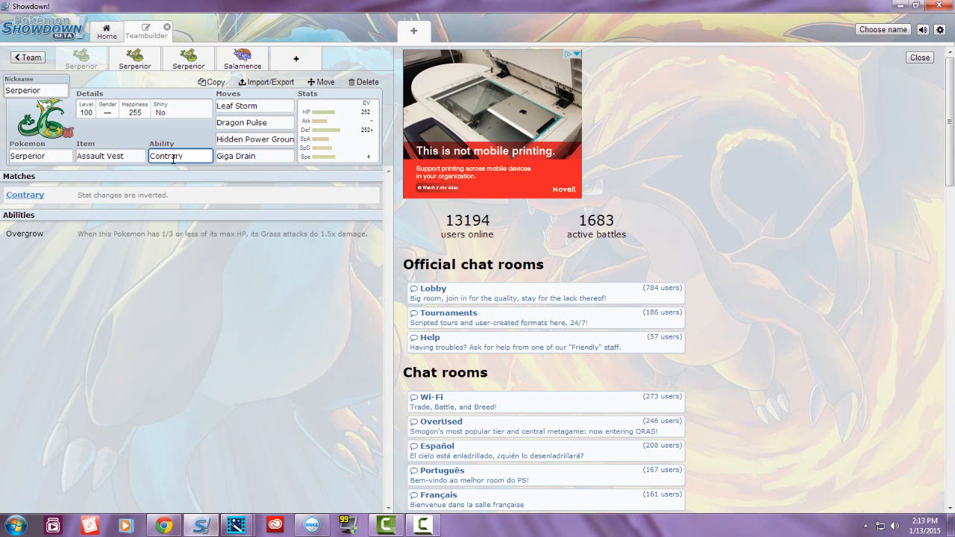
click(110, 157)
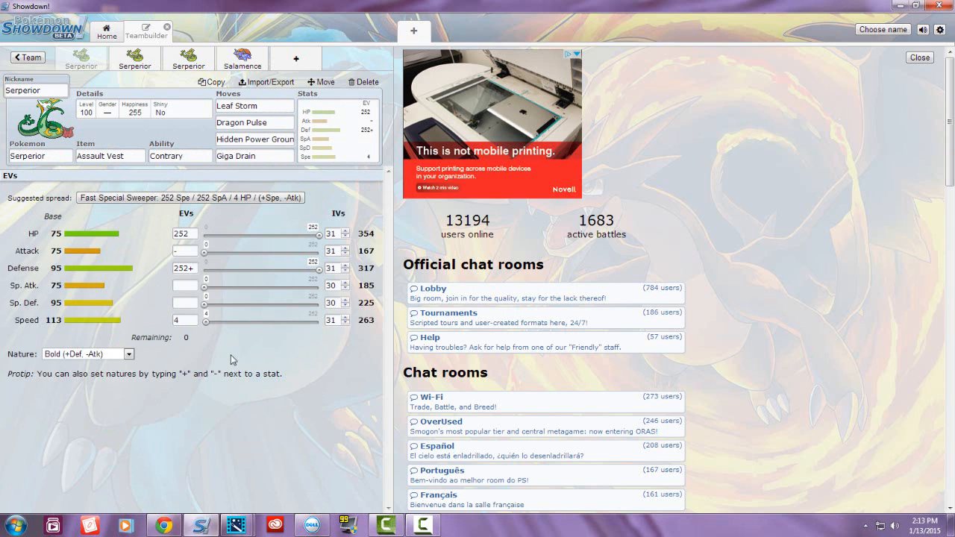
mouse_move(164, 267)
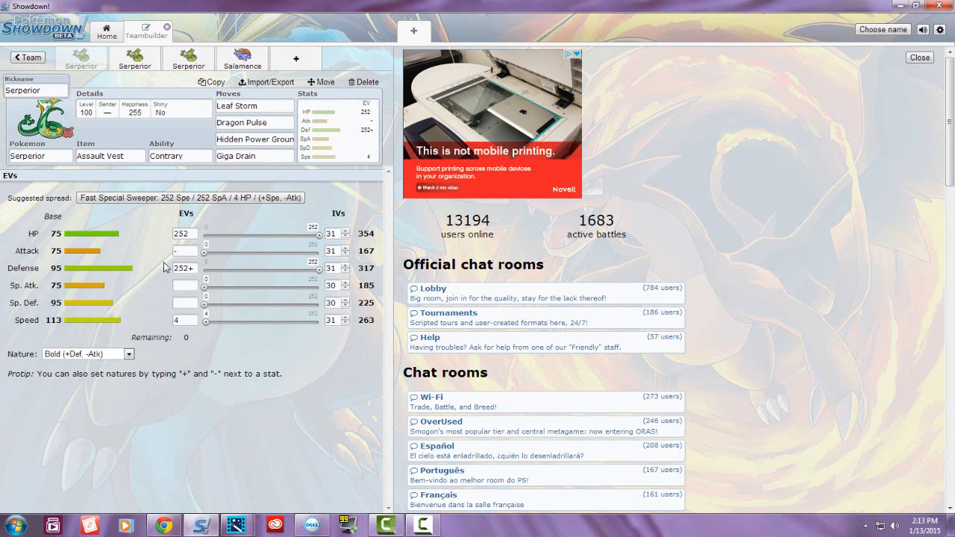
mouse_move(142, 319)
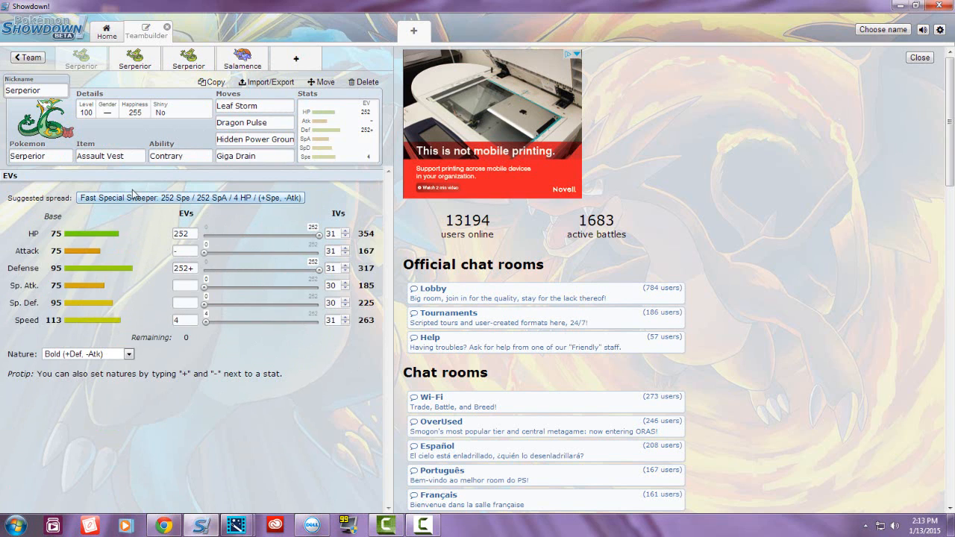
click(110, 157)
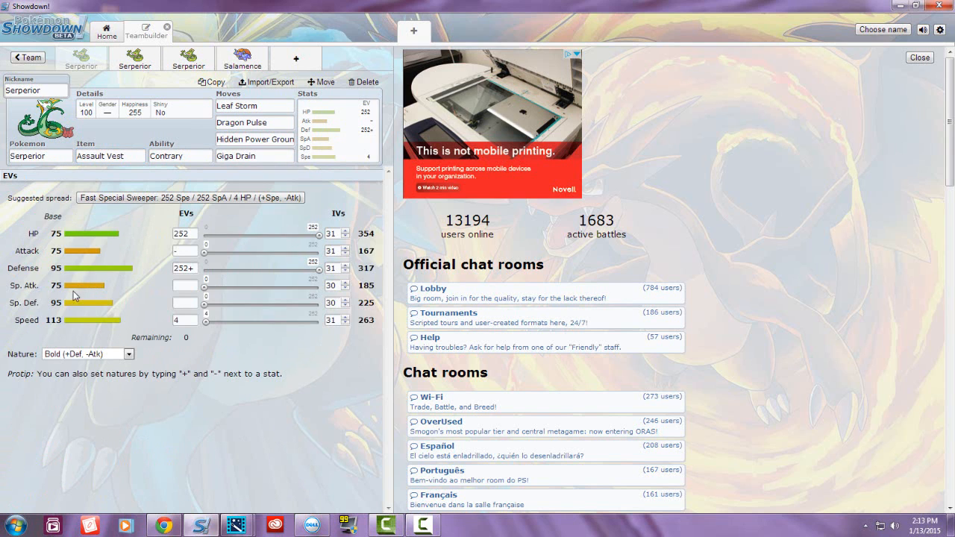
mouse_move(171, 287)
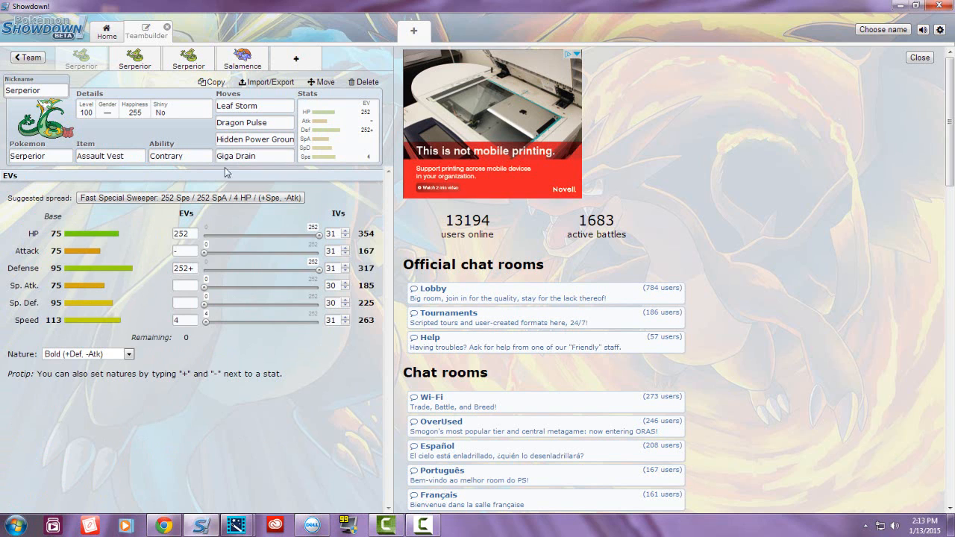
click(254, 105)
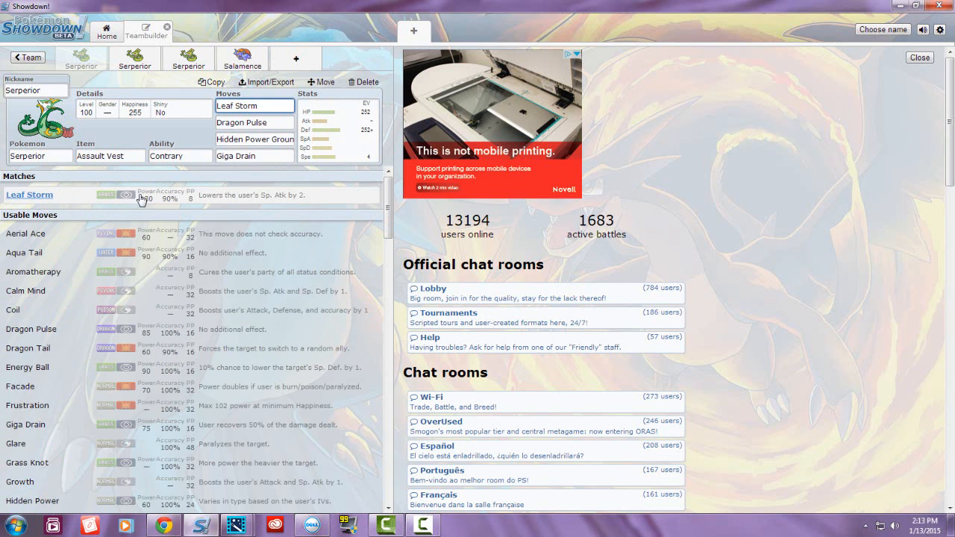
click(254, 122)
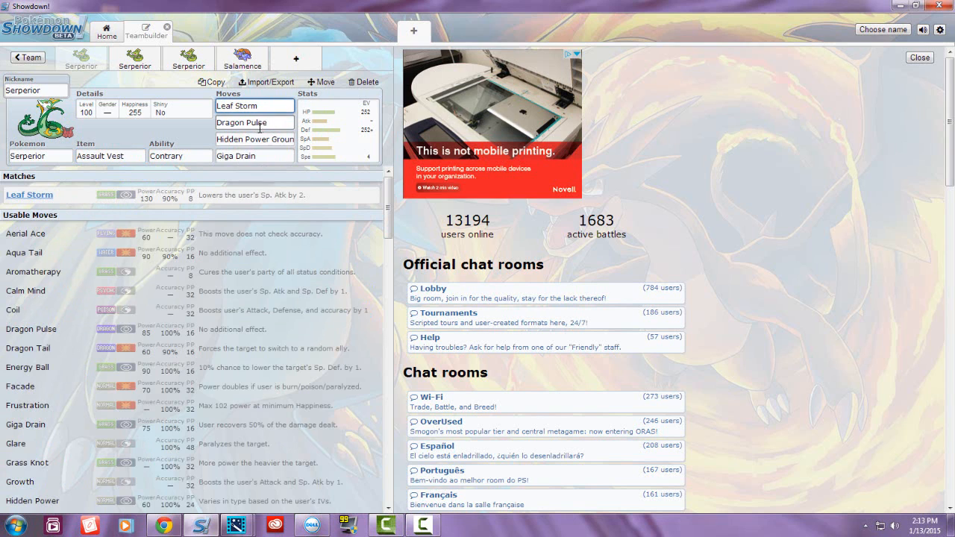
click(254, 123)
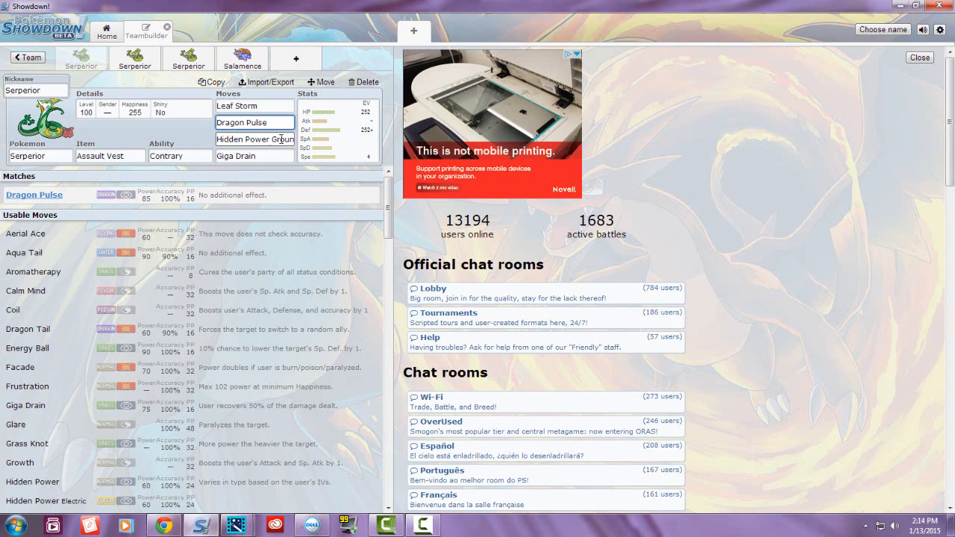
click(254, 140)
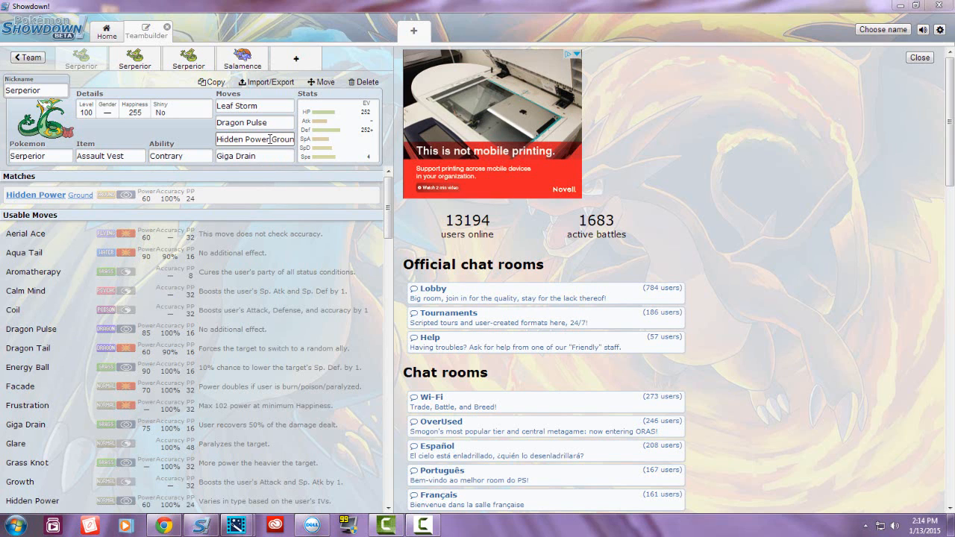
click(254, 155)
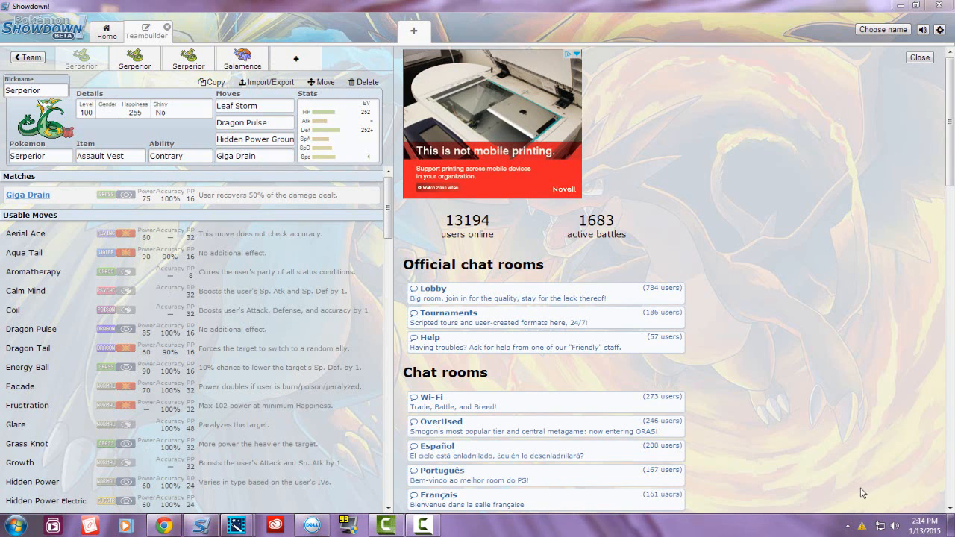
click(254, 155)
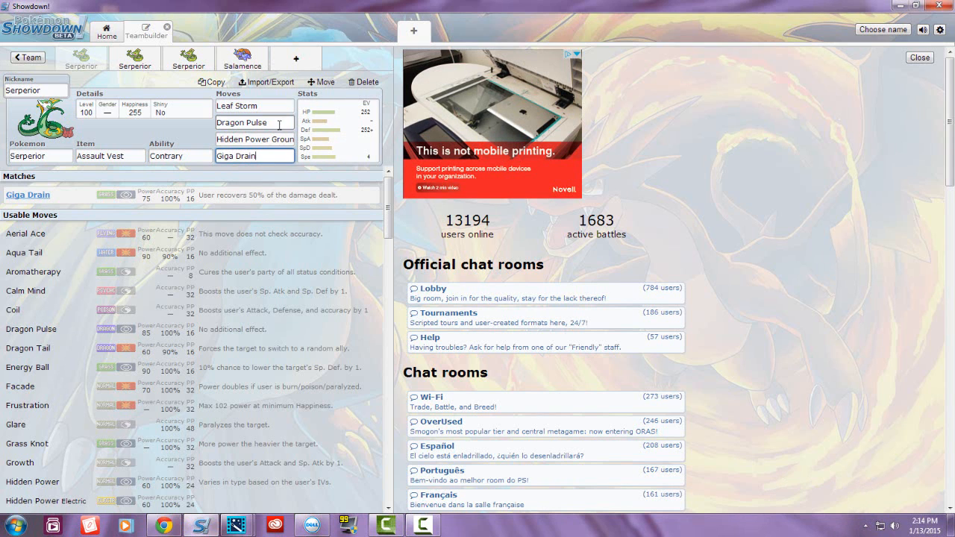
click(254, 155)
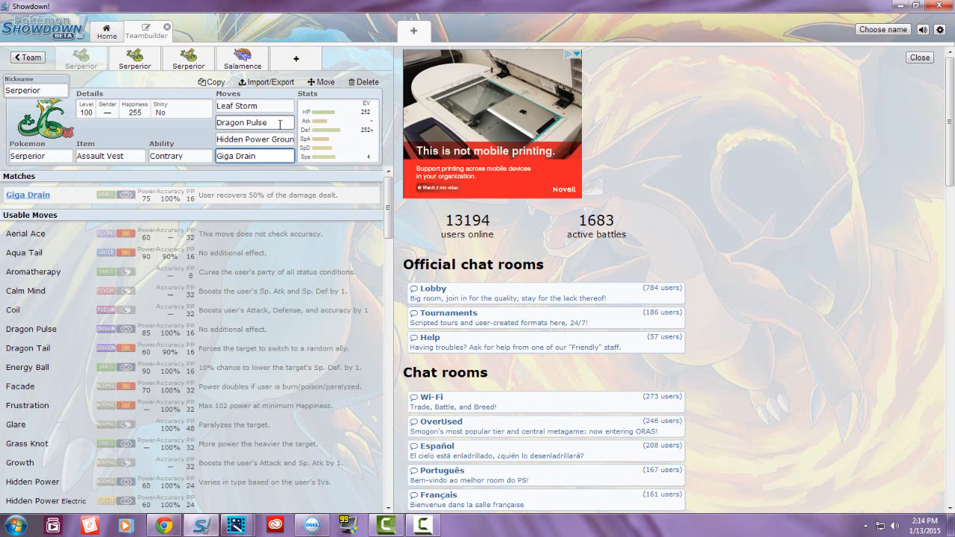
click(254, 105)
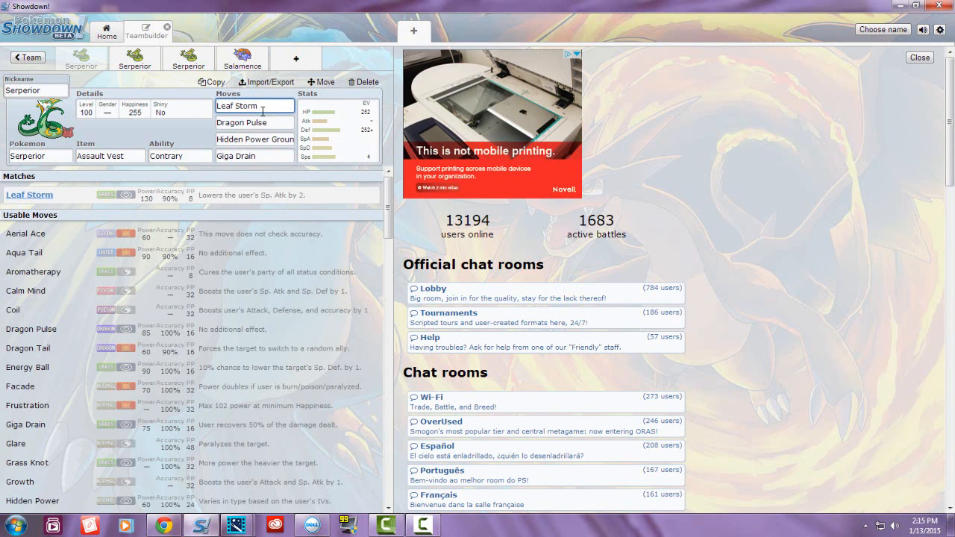
click(254, 123)
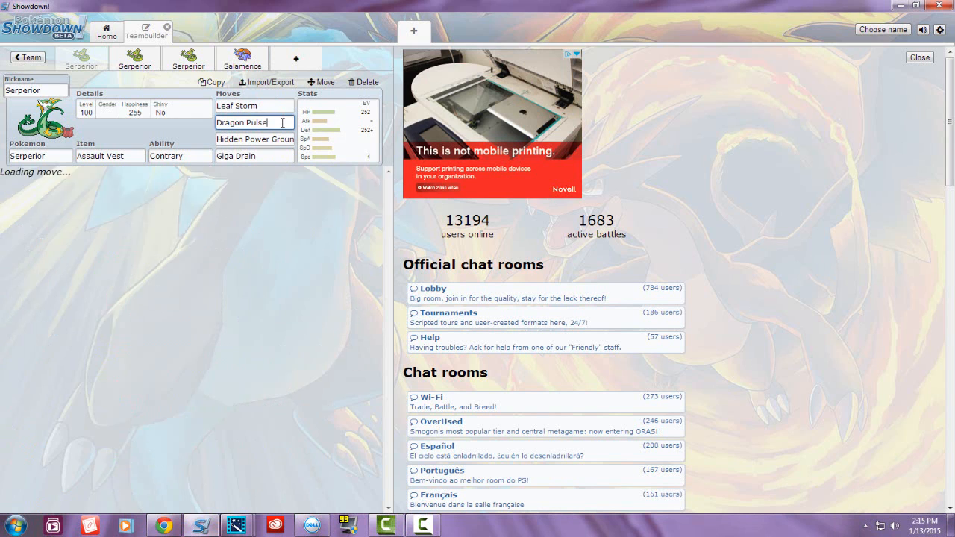
click(253, 104)
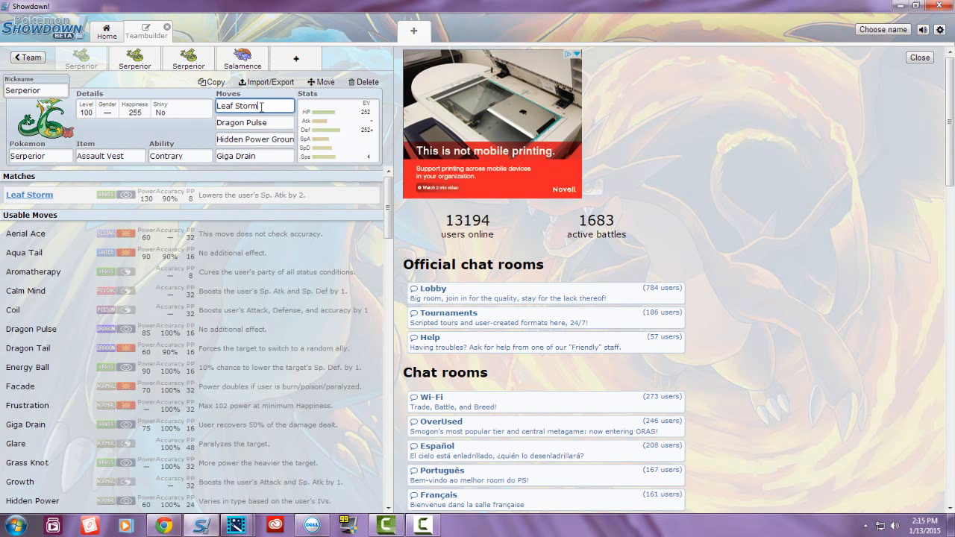
click(307, 93)
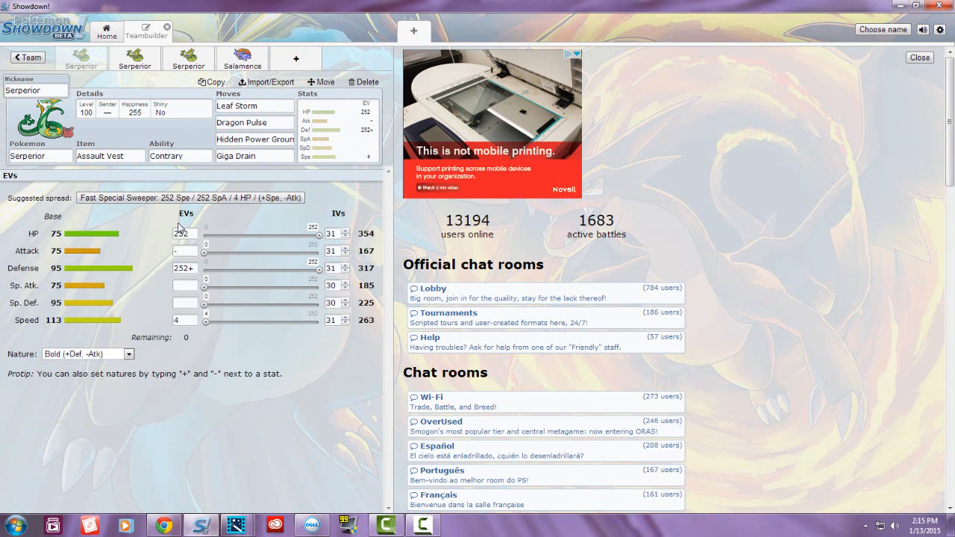
- Switch to the Leftovers Serperior and review its item and Leaf Storm, Glare move slots
click(254, 157)
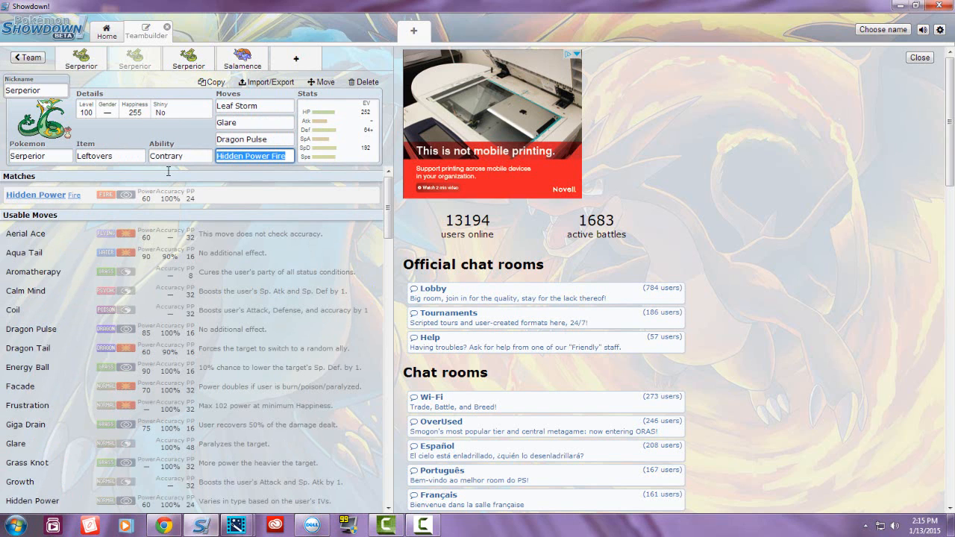
click(110, 155)
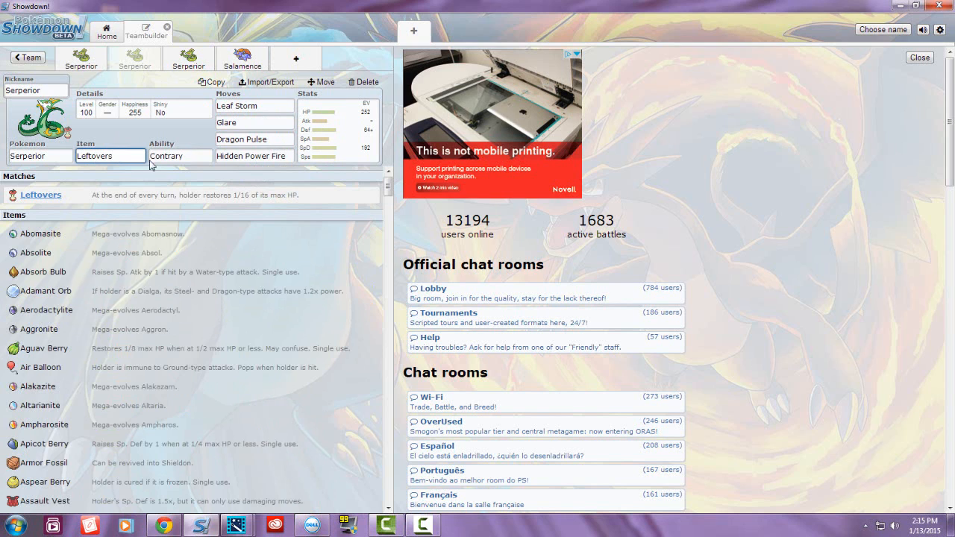
mouse_move(272, 111)
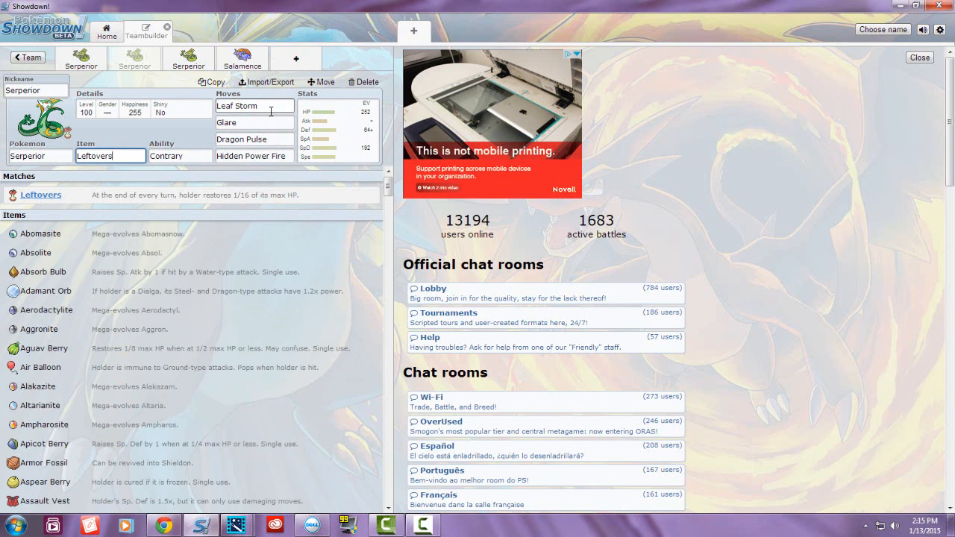
click(253, 104)
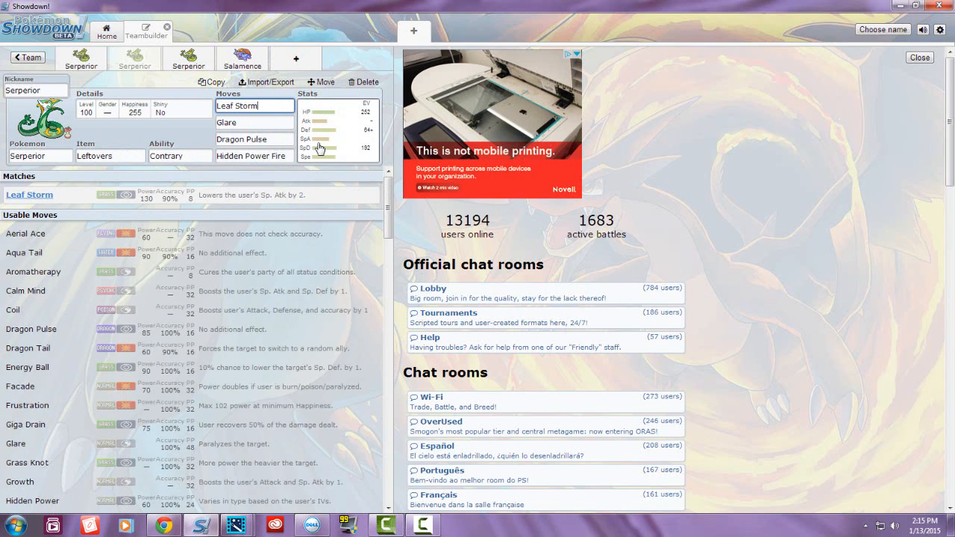
click(254, 123)
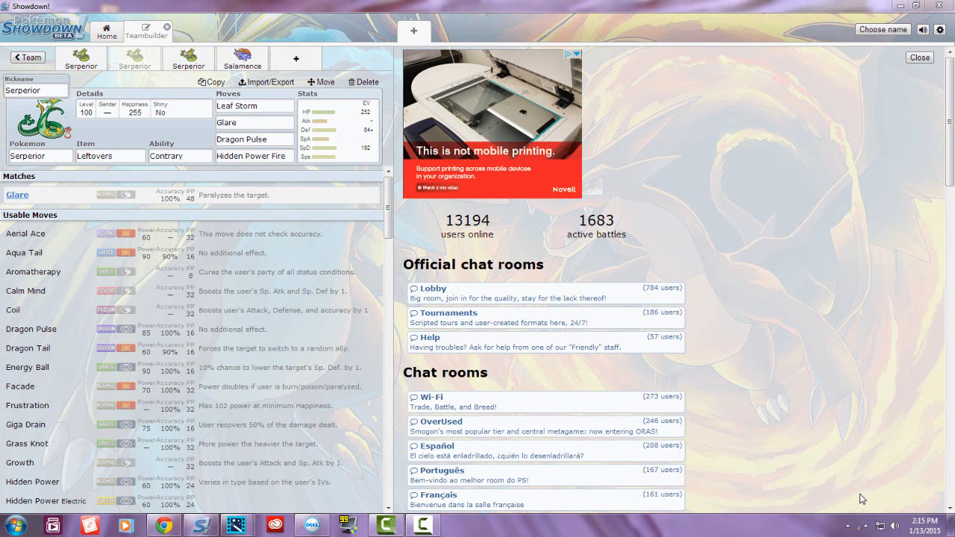
- Review the Hidden Power Fire slot and browse the Leaf Storm slot's move list
click(253, 157)
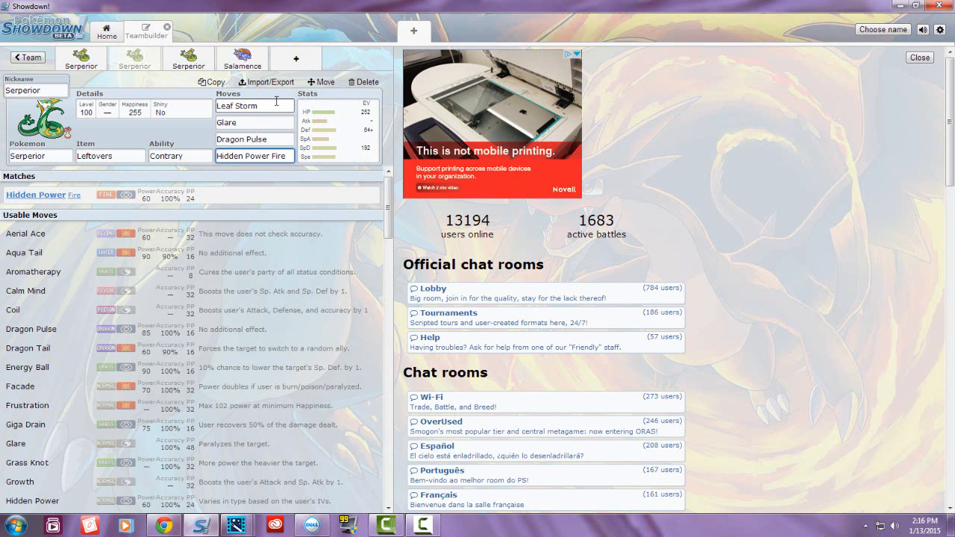
click(254, 105)
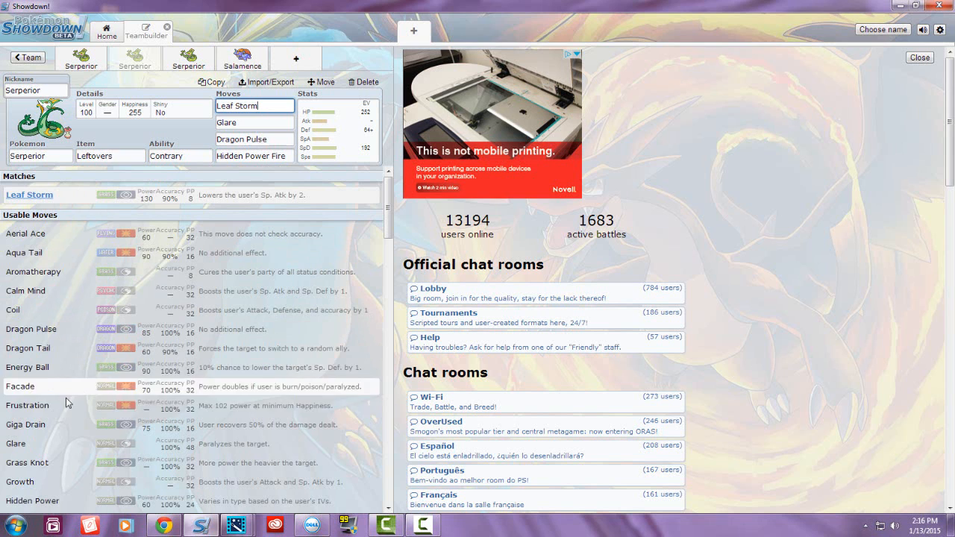
scroll(down, 3)
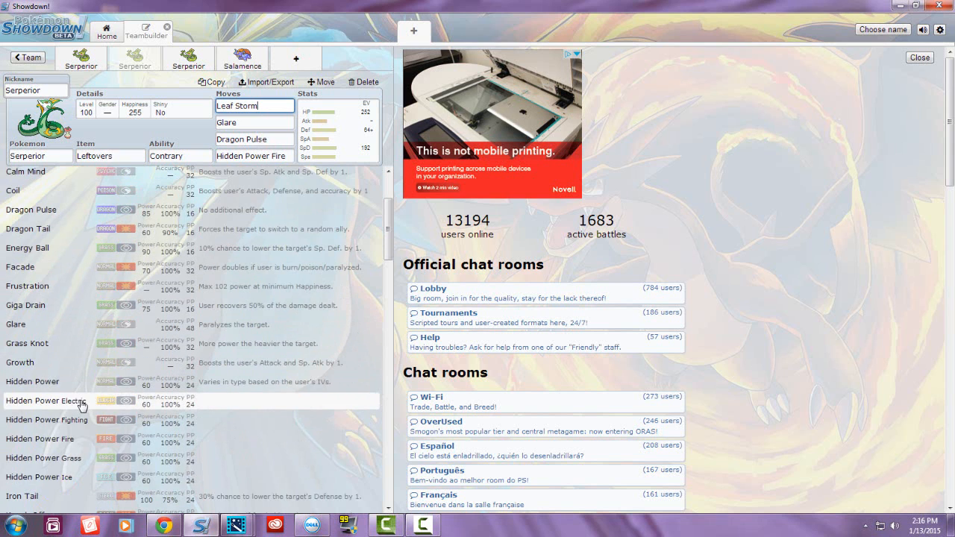
scroll(down, 3)
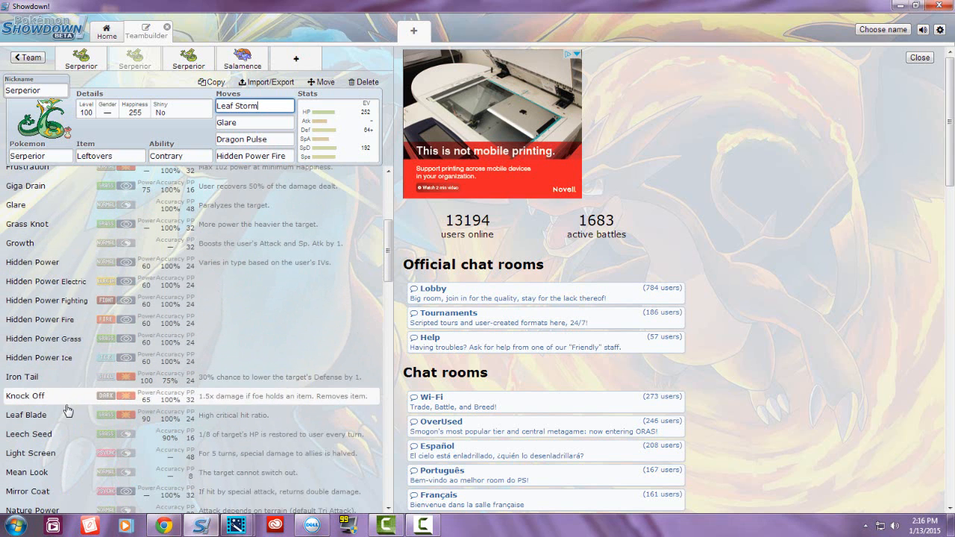
scroll(down, 3)
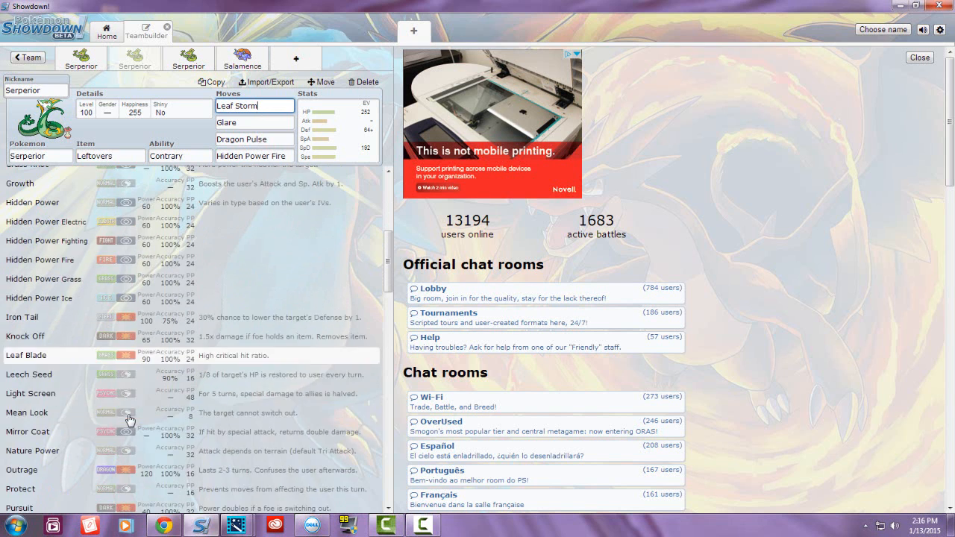
scroll(down, 3)
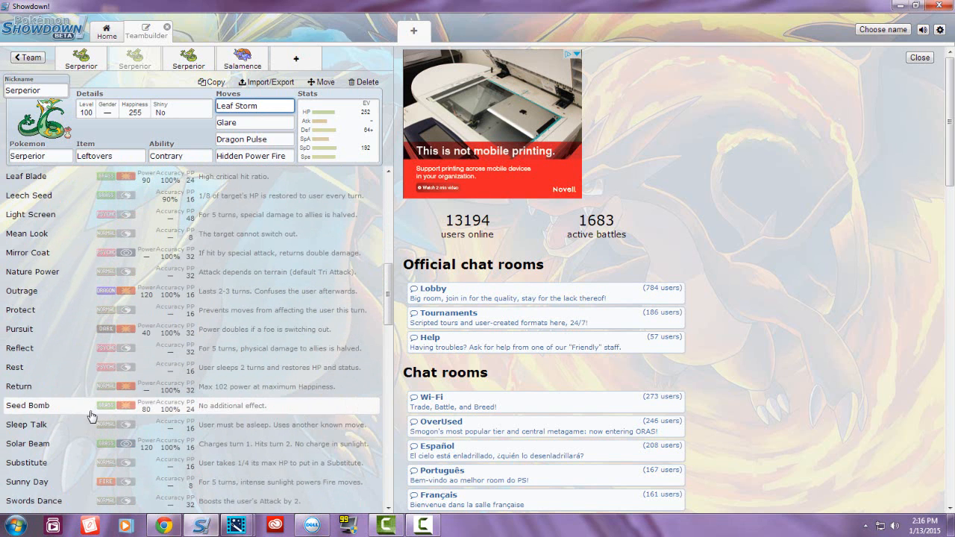
mouse_move(188, 387)
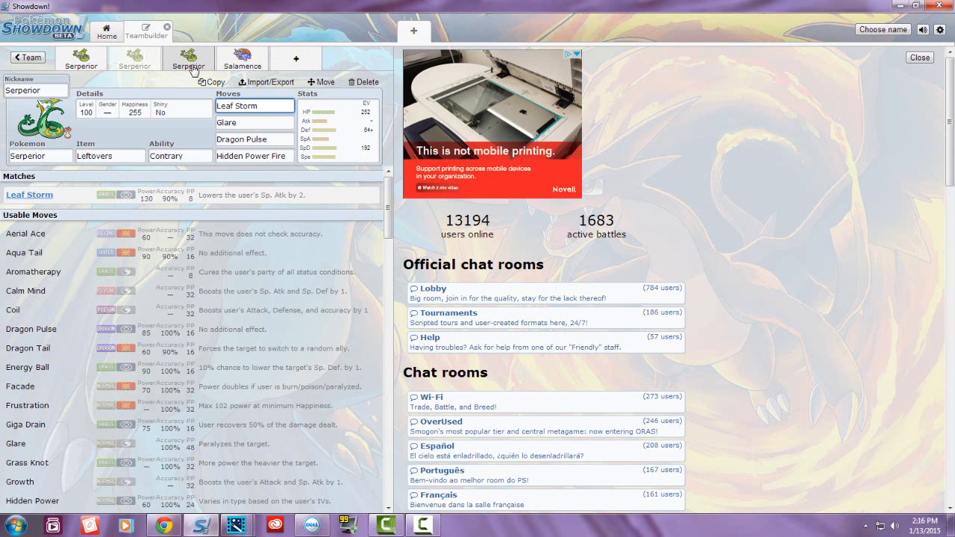
- Show the Leftovers Serperior's EVs: 232 HP, 84 Def, 192 SpD with Bold nature
click(253, 104)
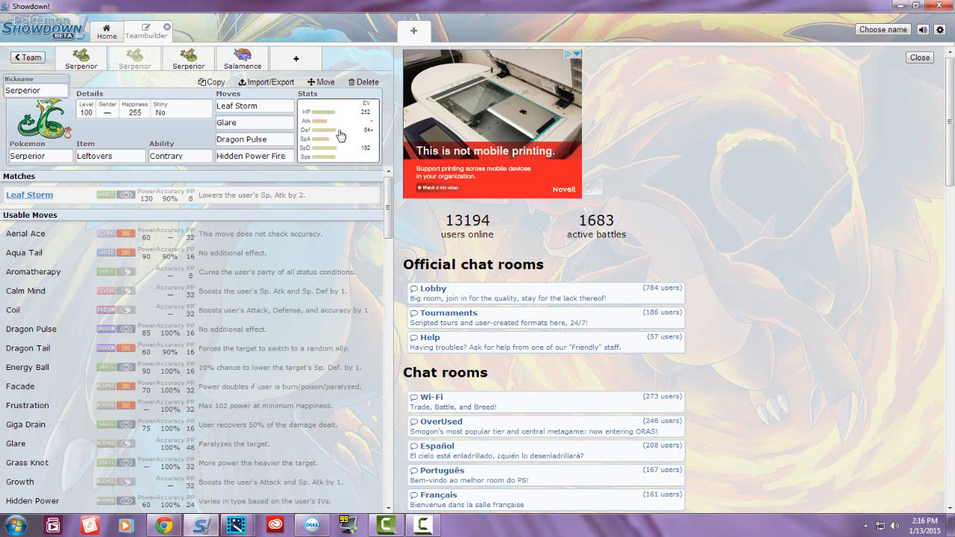
click(337, 135)
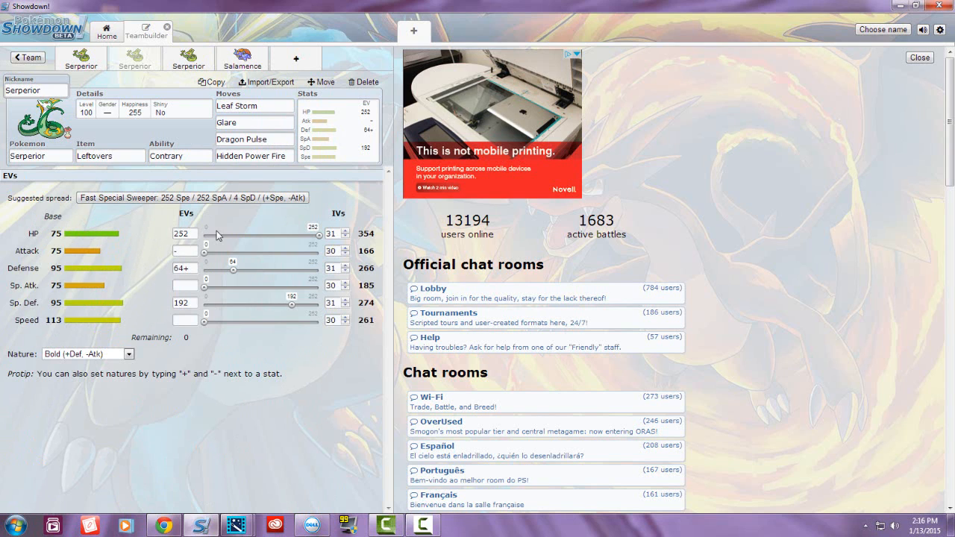
mouse_move(168, 277)
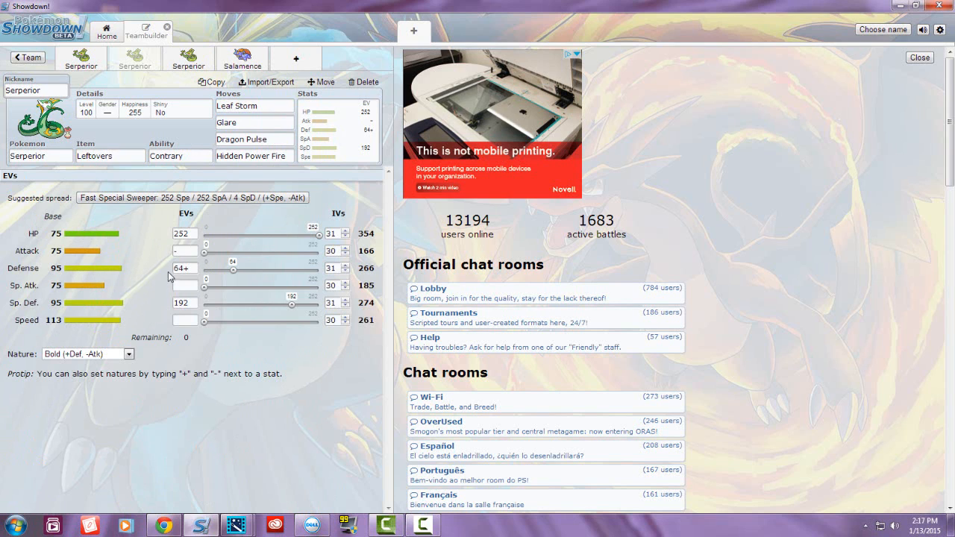
mouse_move(89, 306)
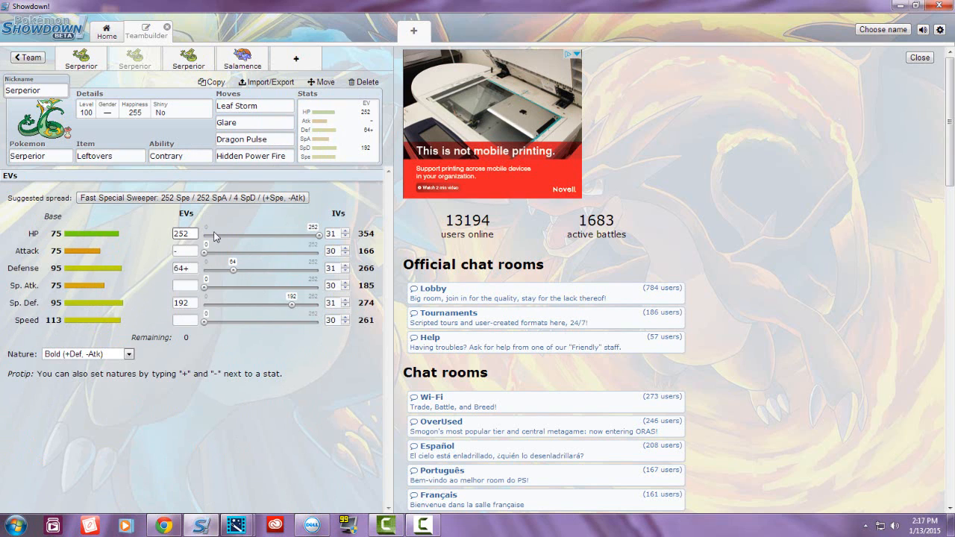
mouse_move(215, 272)
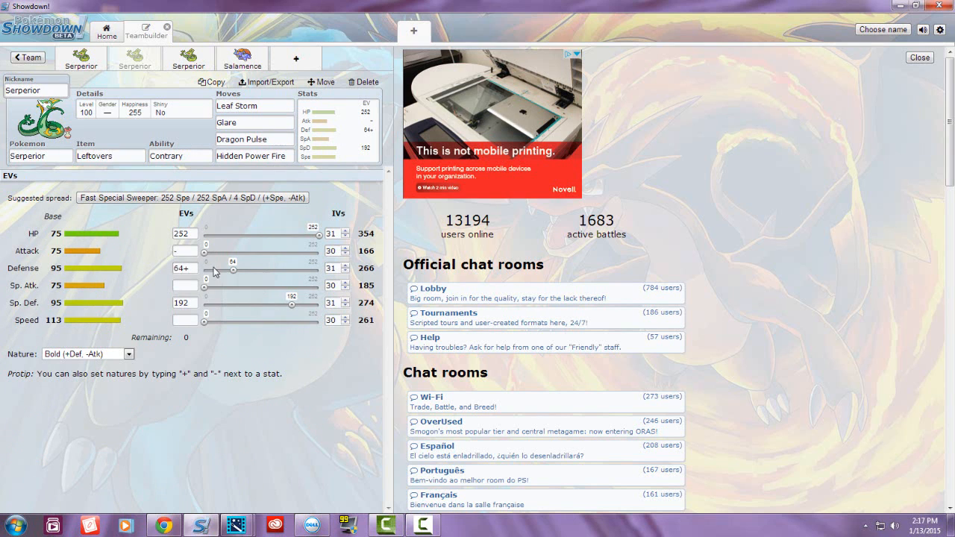
mouse_move(252, 302)
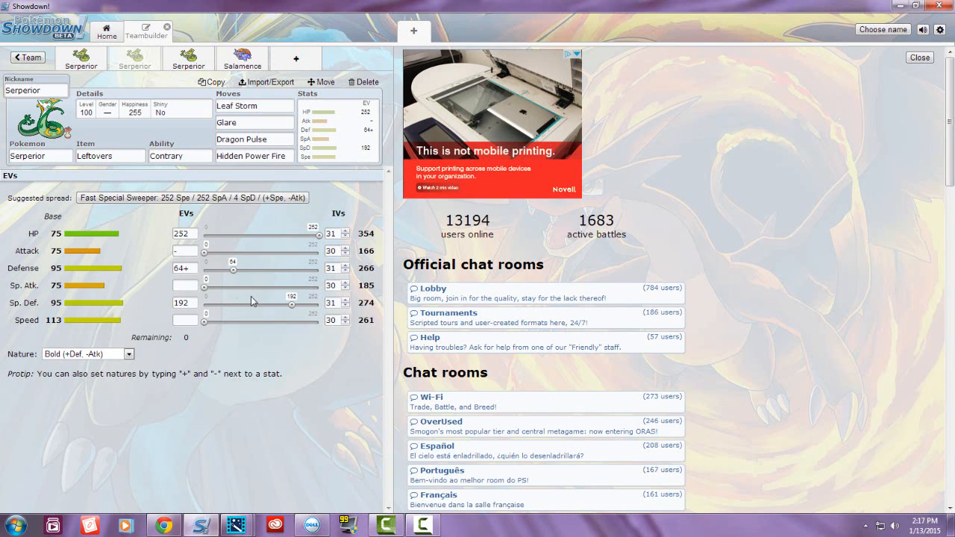
mouse_move(273, 266)
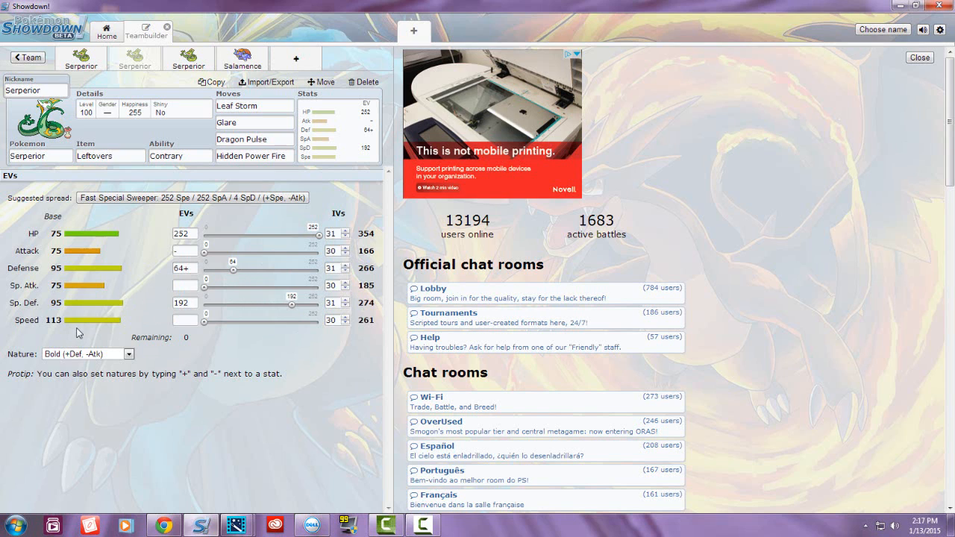
mouse_move(108, 343)
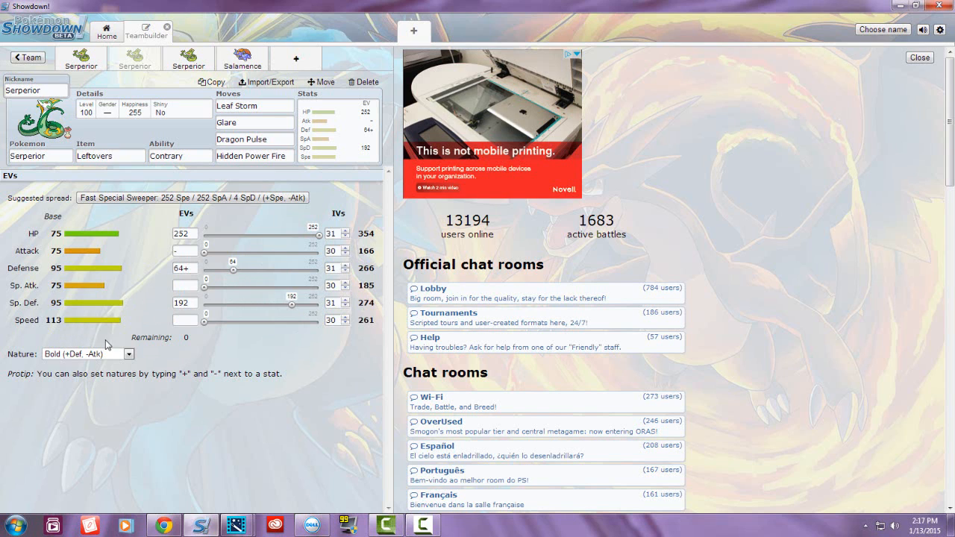
mouse_move(101, 334)
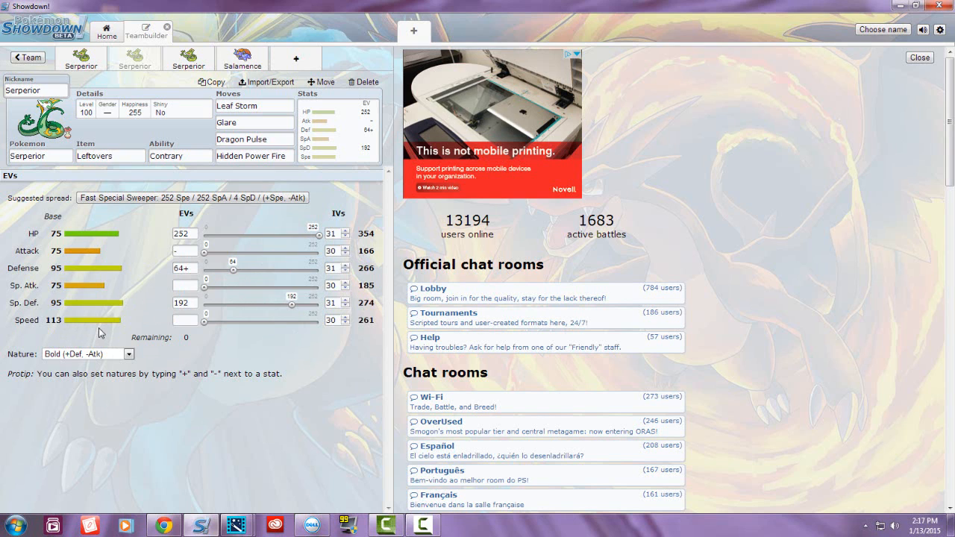
mouse_move(46, 269)
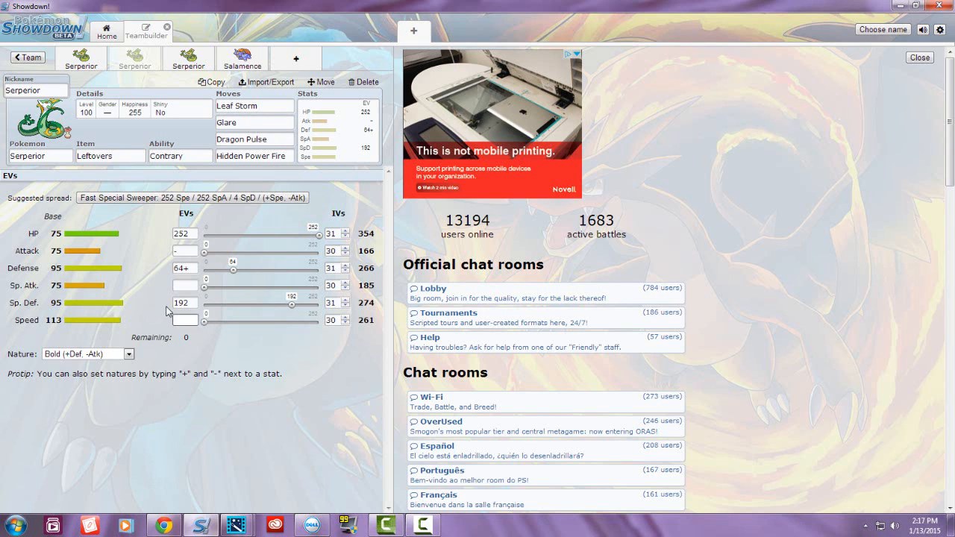
- Switch to the Choice Specs Serperior: 152 HP/104 SpA/252 Spe, Timid nature
click(254, 122)
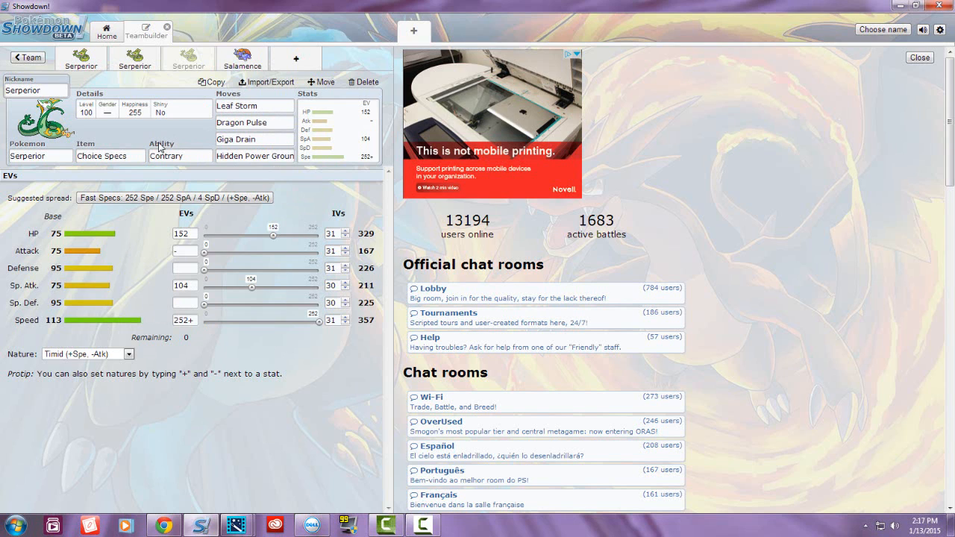
click(111, 157)
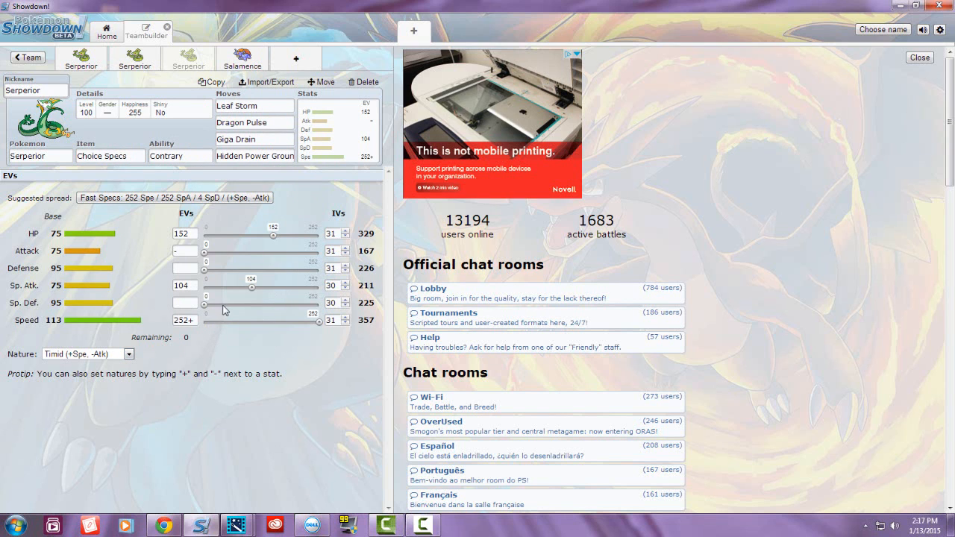
mouse_move(347, 341)
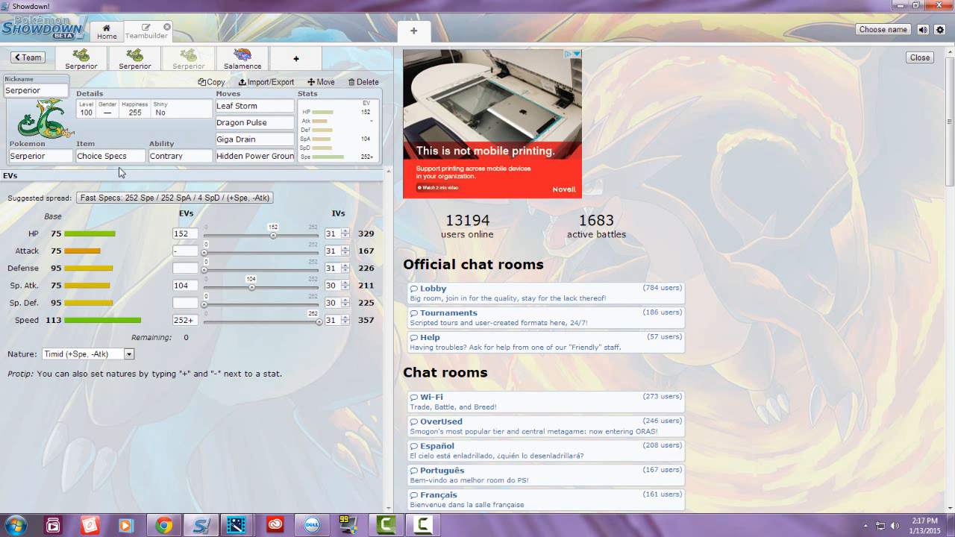
mouse_move(212, 291)
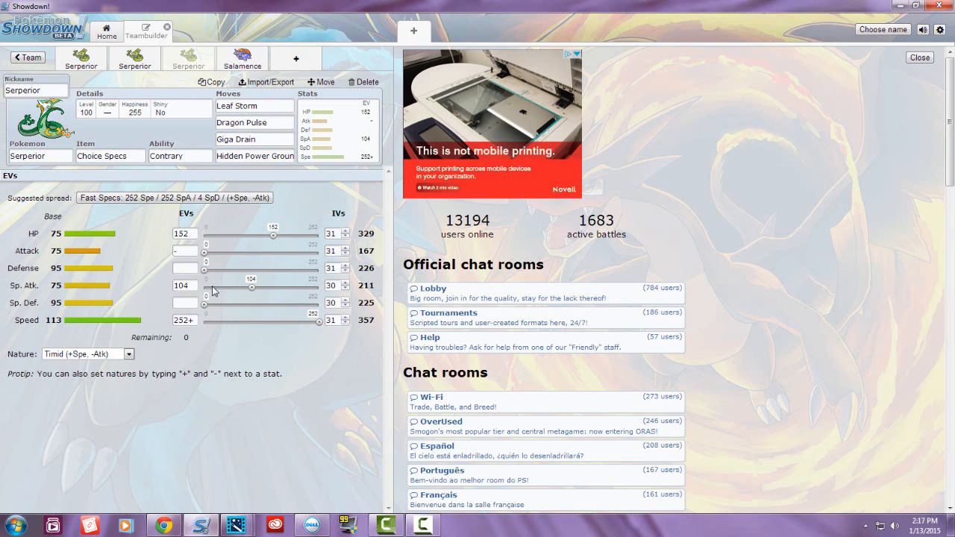
click(186, 233)
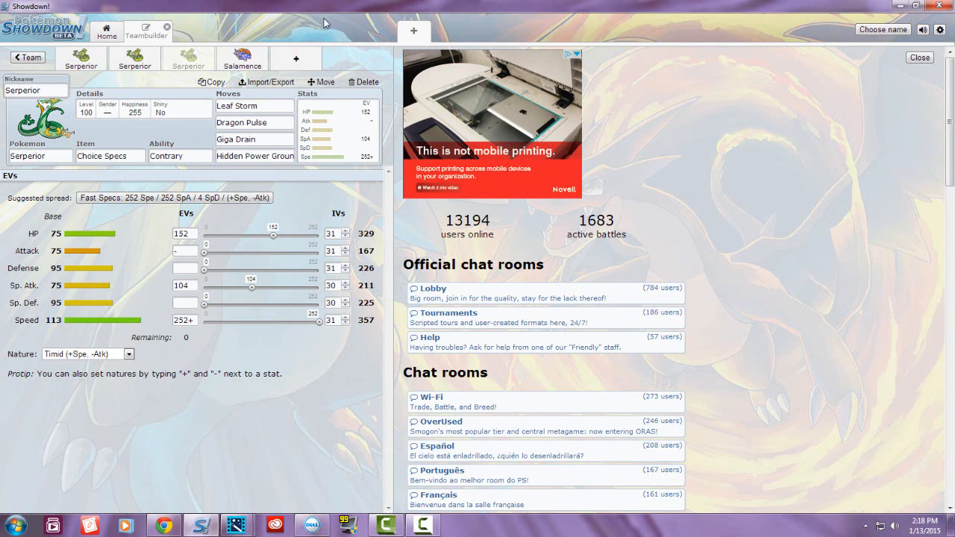
click(254, 104)
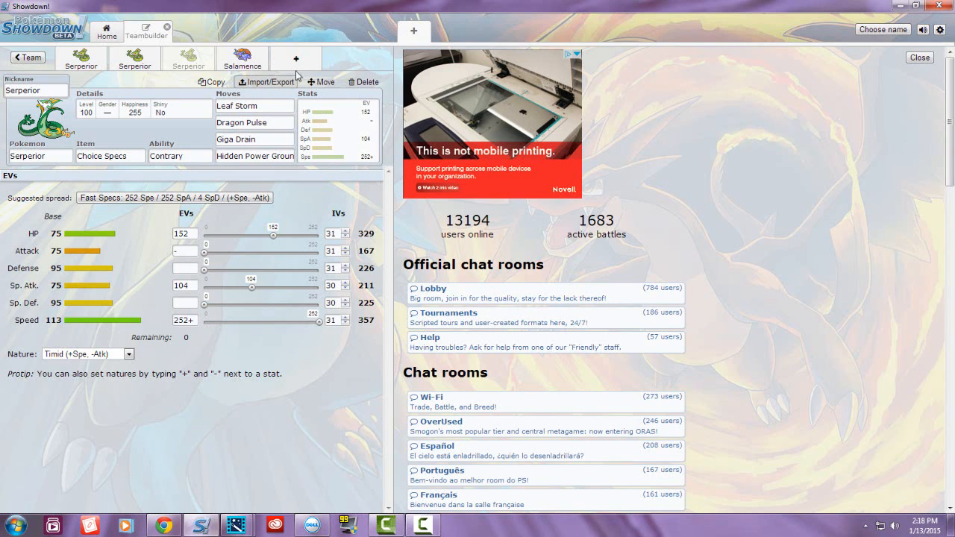
click(254, 105)
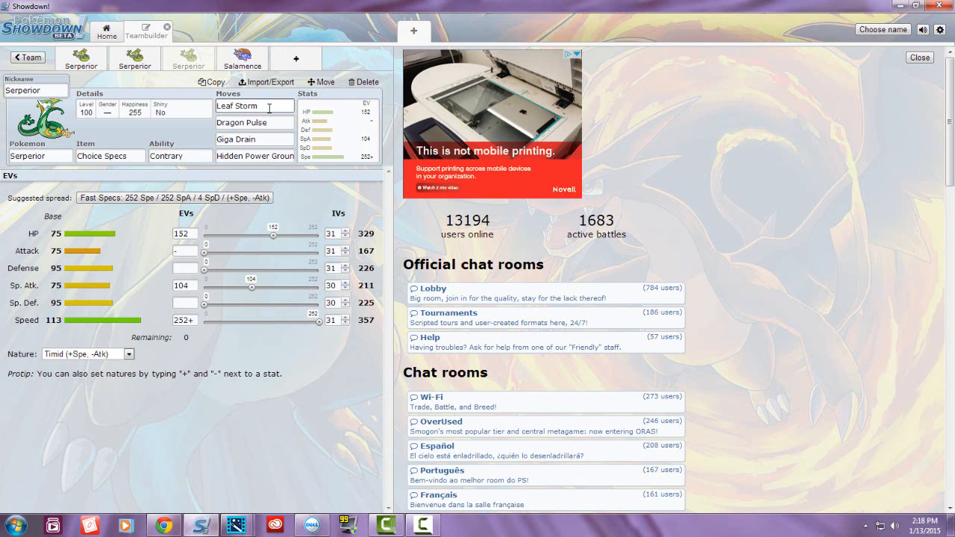
mouse_move(302, 135)
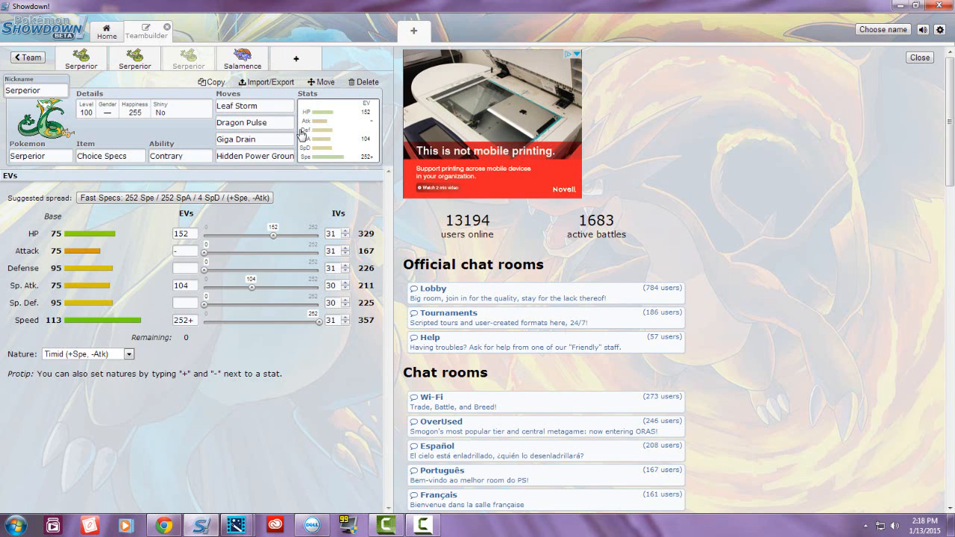
mouse_move(287, 135)
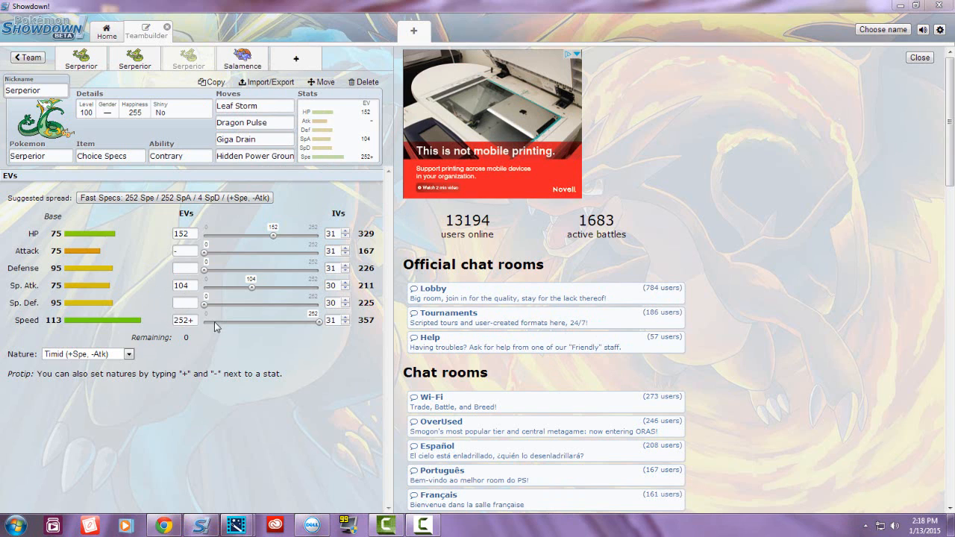
mouse_move(130, 353)
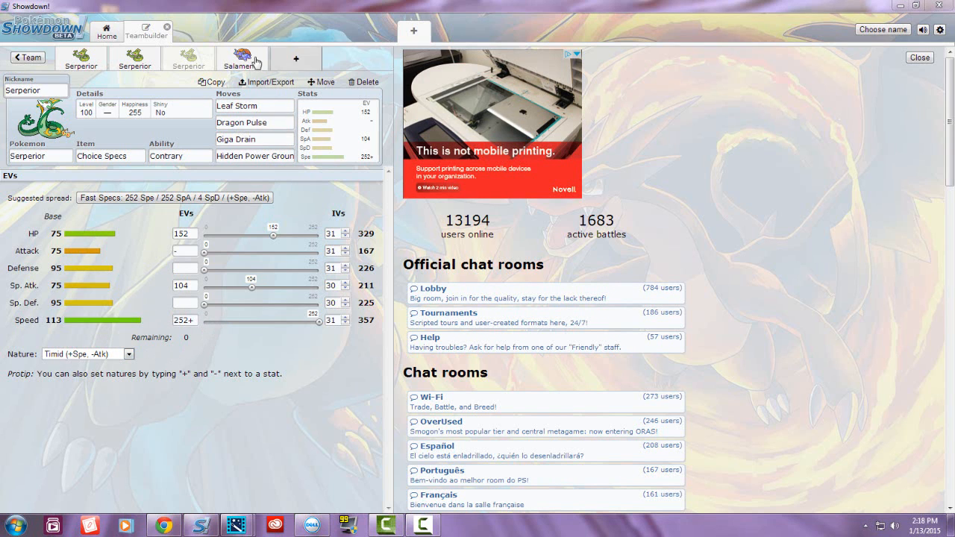
click(242, 61)
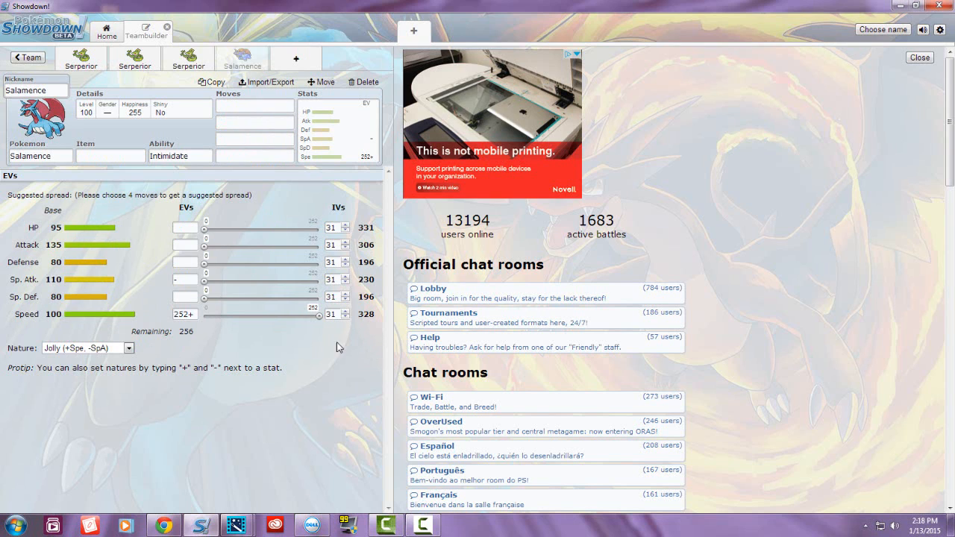
mouse_move(262, 340)
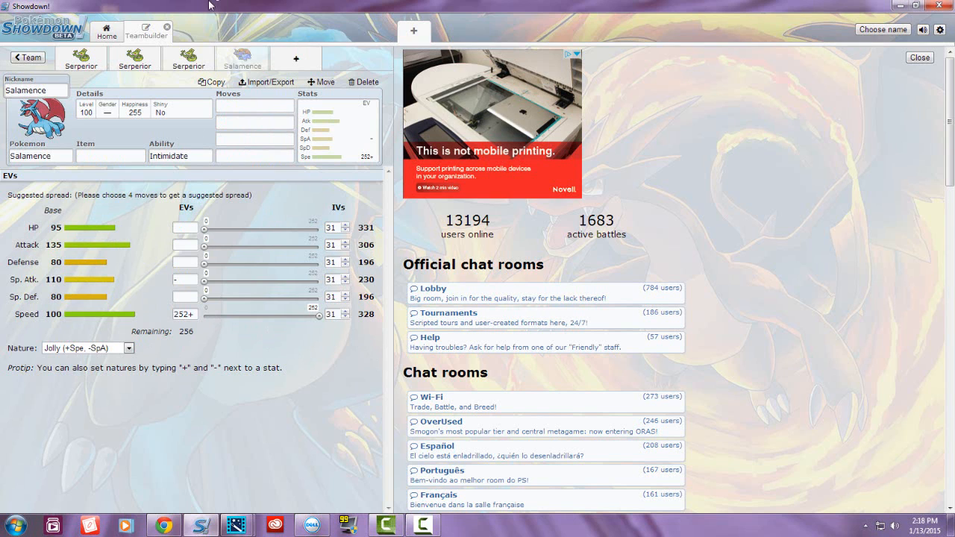
click(179, 155)
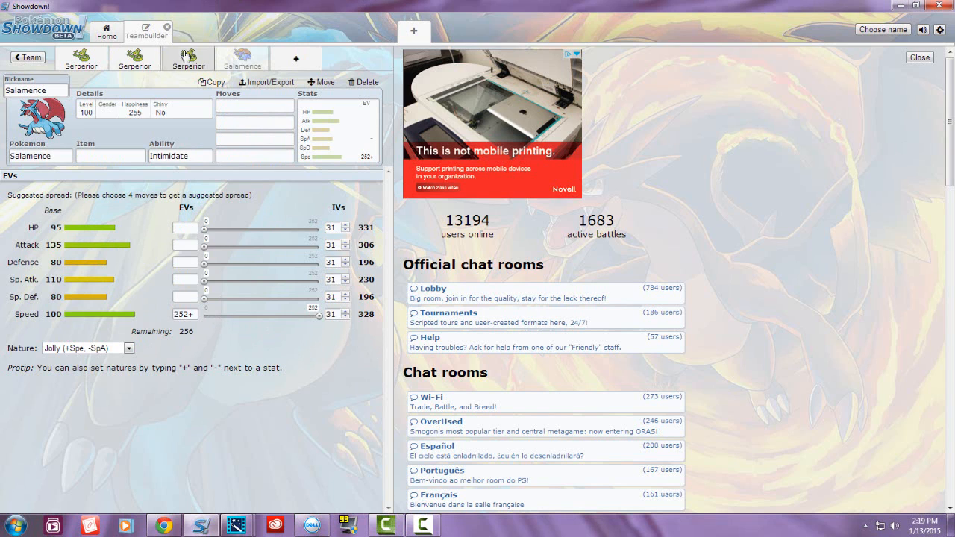
click(189, 58)
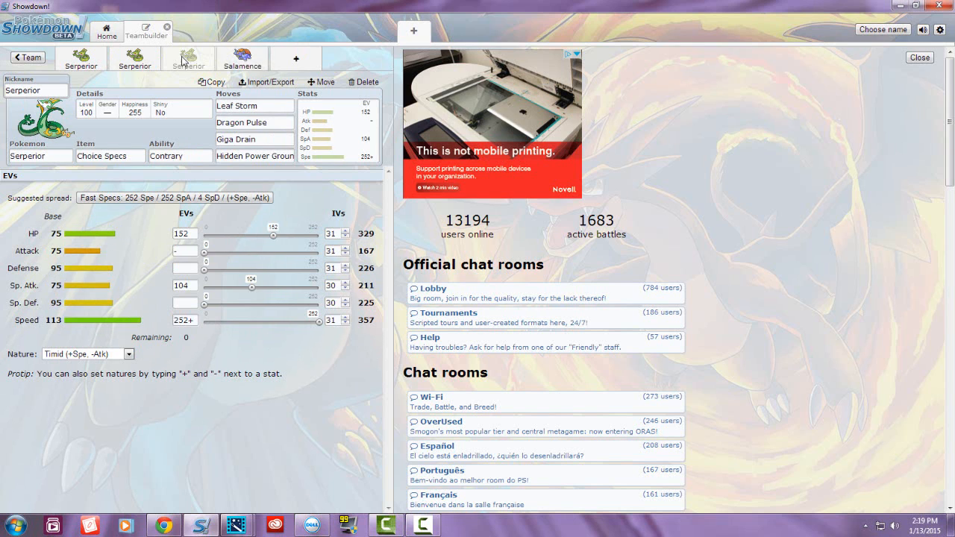